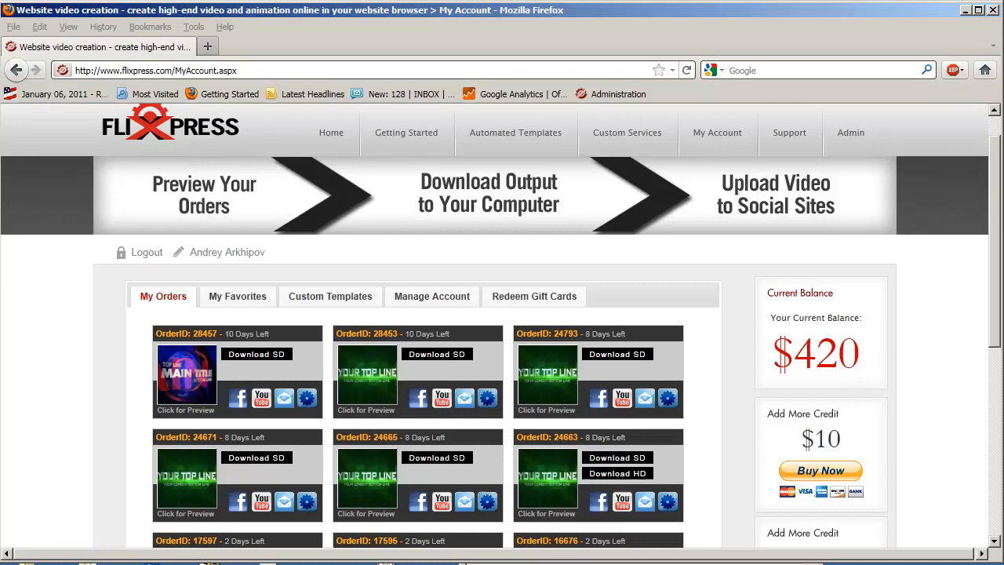
Step: Scroll the My Orders list down to open order 28453's title video preview
scroll("down", 3)
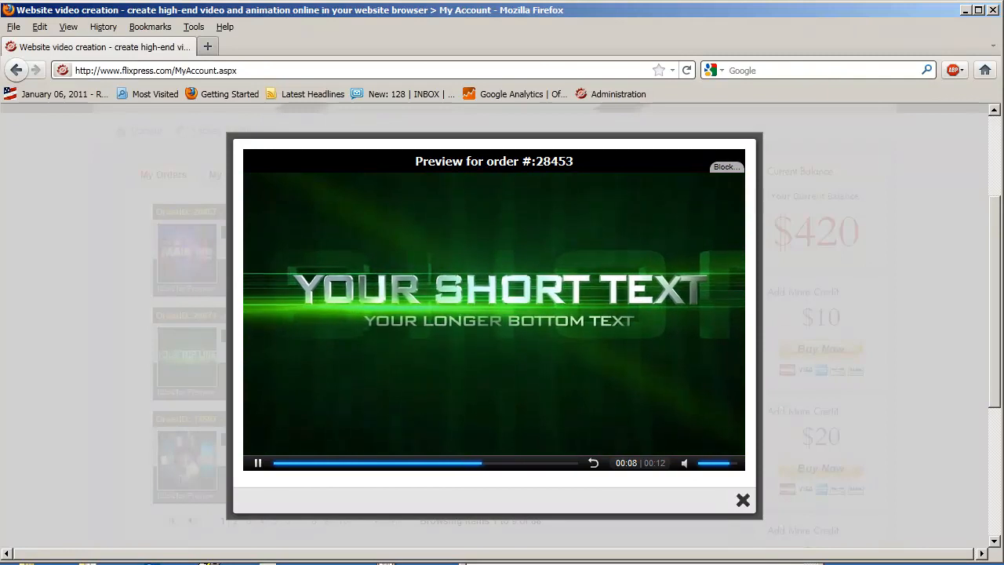
Step: Download order 28453's SD video, play it in Windows Media Player, then close the player
left_click(743, 499)
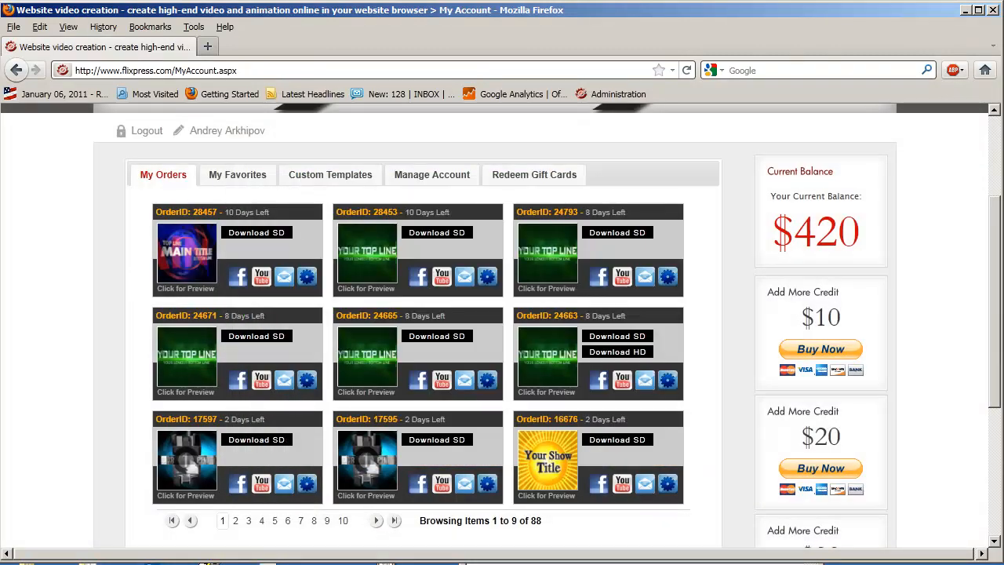
left_click(437, 232)
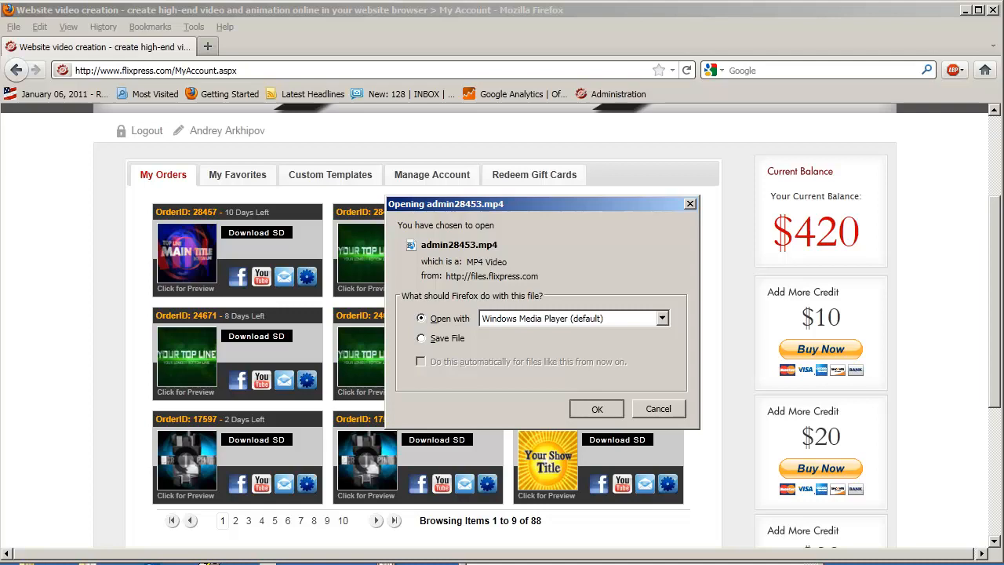
left_click(597, 409)
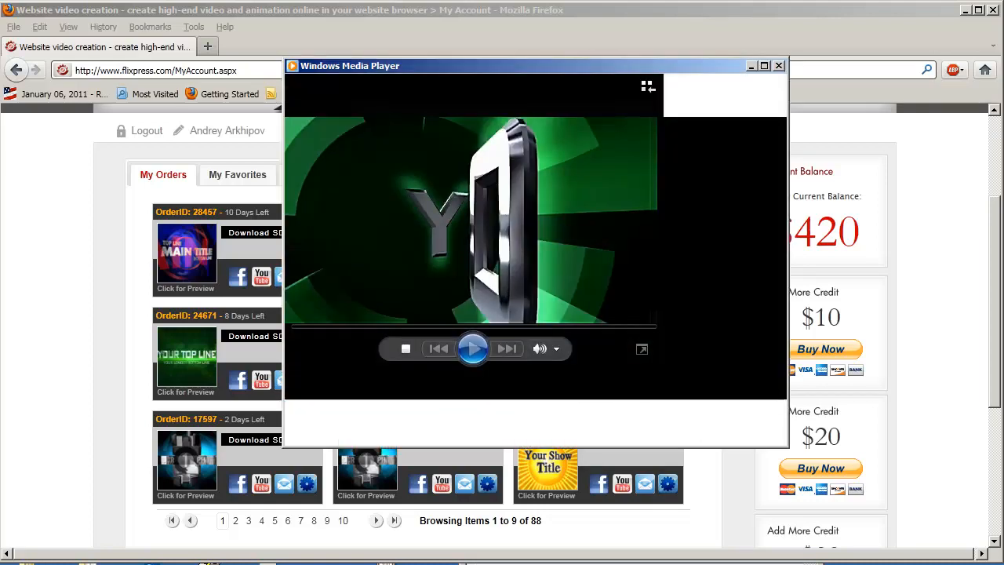
left_click(473, 348)
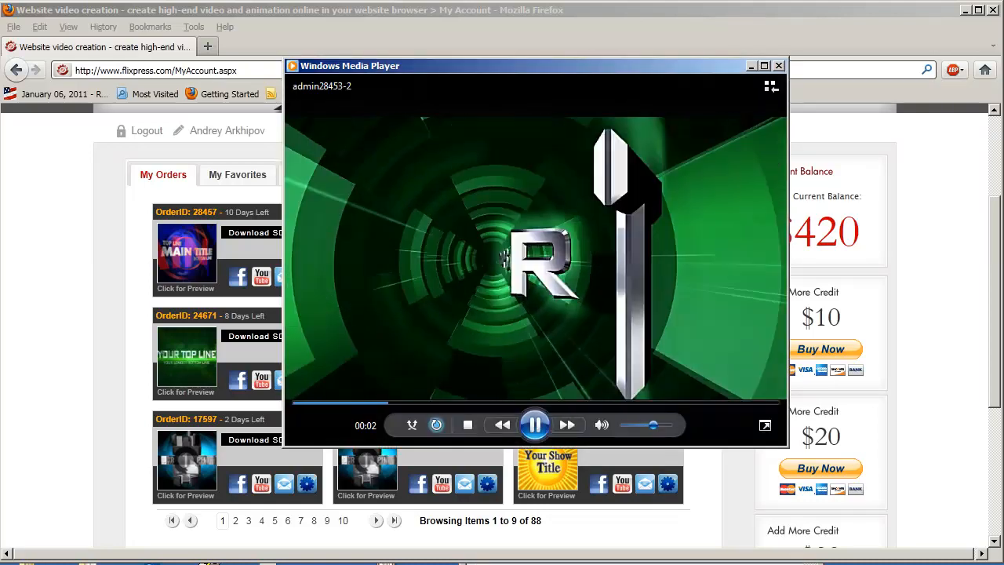
left_click(779, 65)
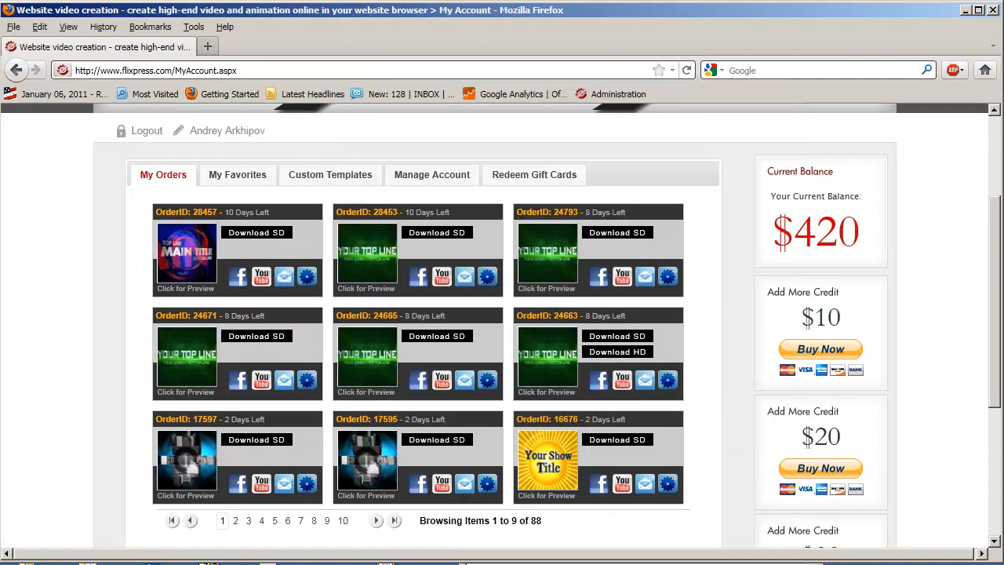
Step: Download order 28453's SD video again, open it in QuickTime Player, and dismiss error -2041
left_click(438, 233)
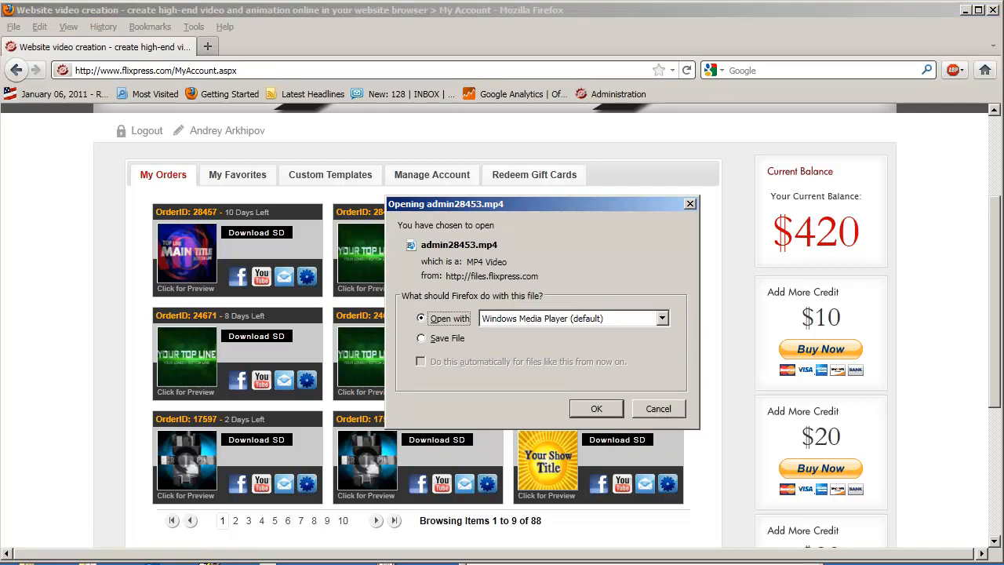
left_click(662, 318)
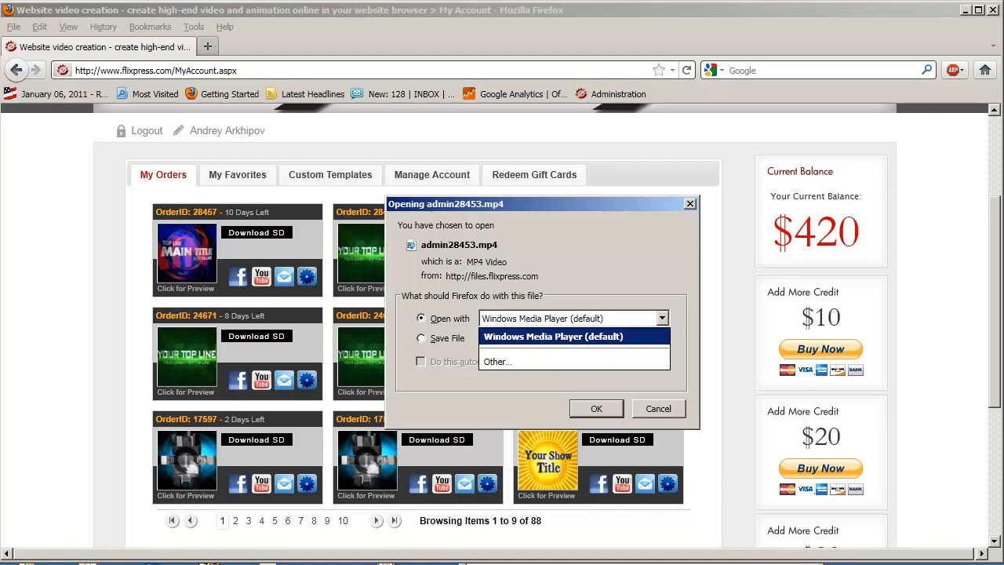
left_click(496, 362)
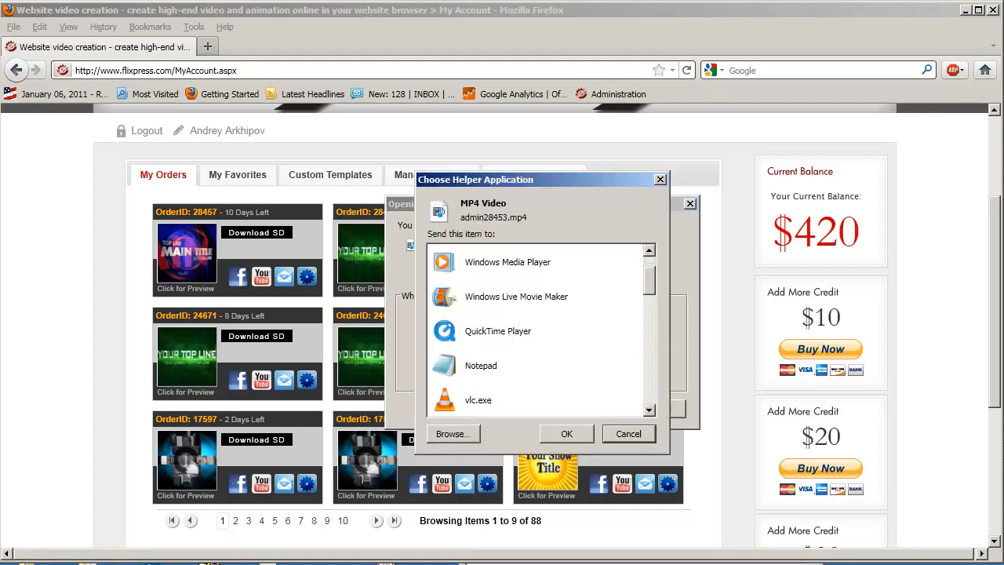
left_click(566, 434)
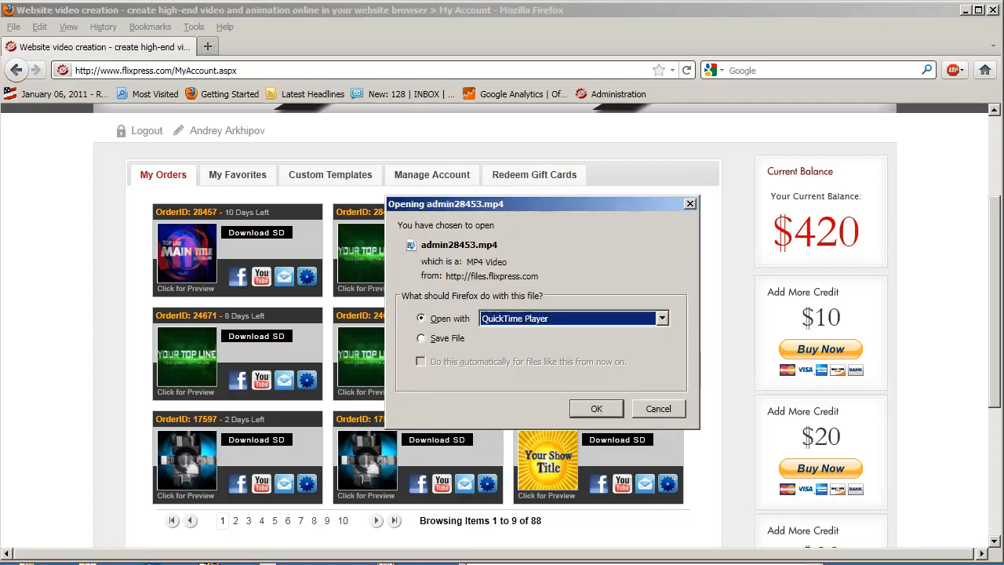
left_click(657, 408)
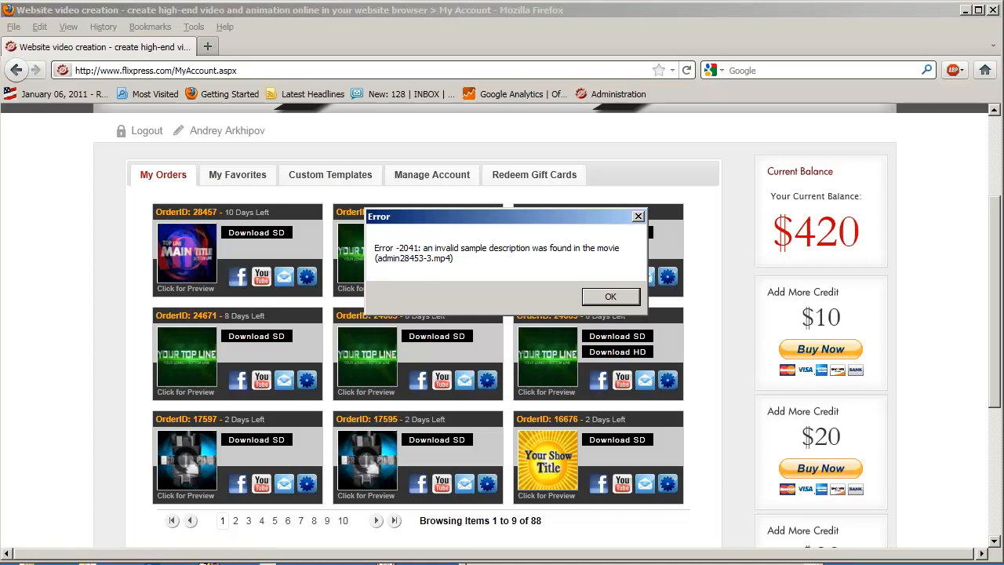
left_click(610, 296)
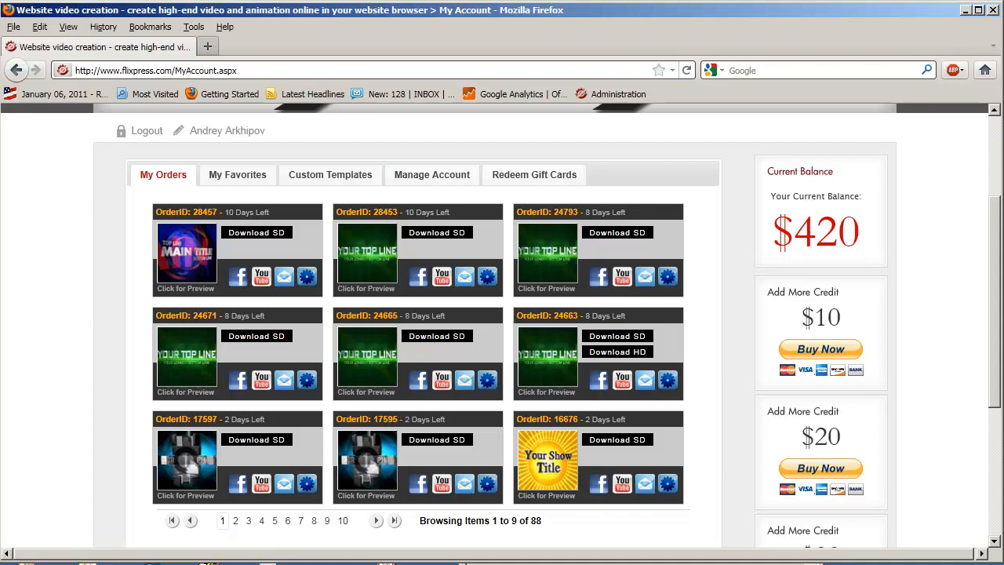
Step: Cancel another SD download of order 28453 and run its gear-icon video conversion
left_click(437, 233)
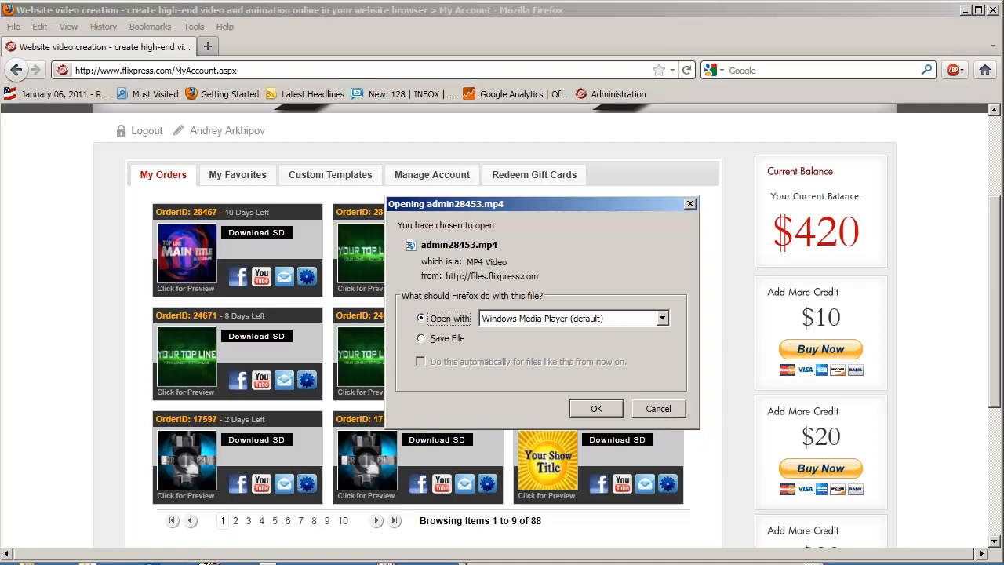
left_click(659, 408)
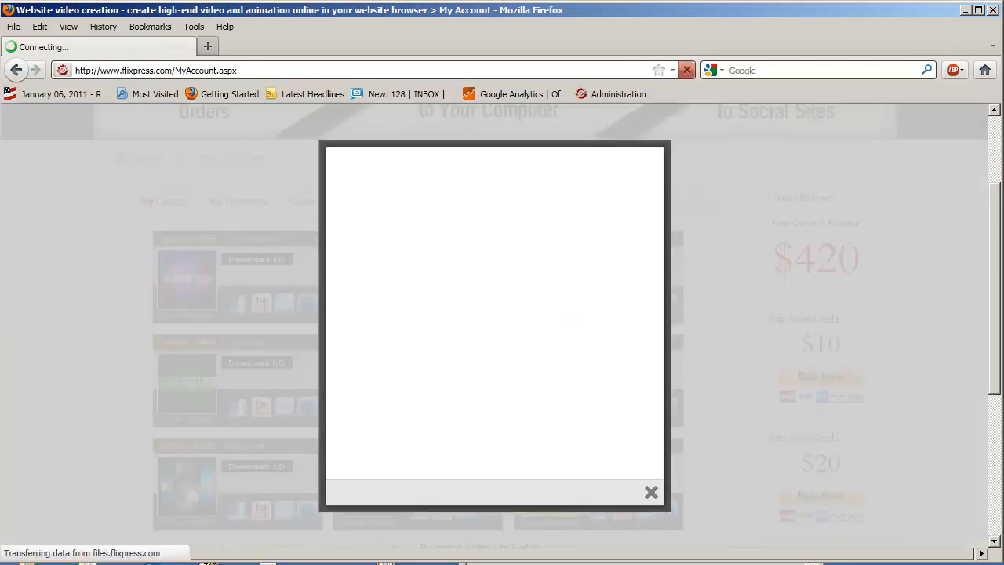
left_click(650, 492)
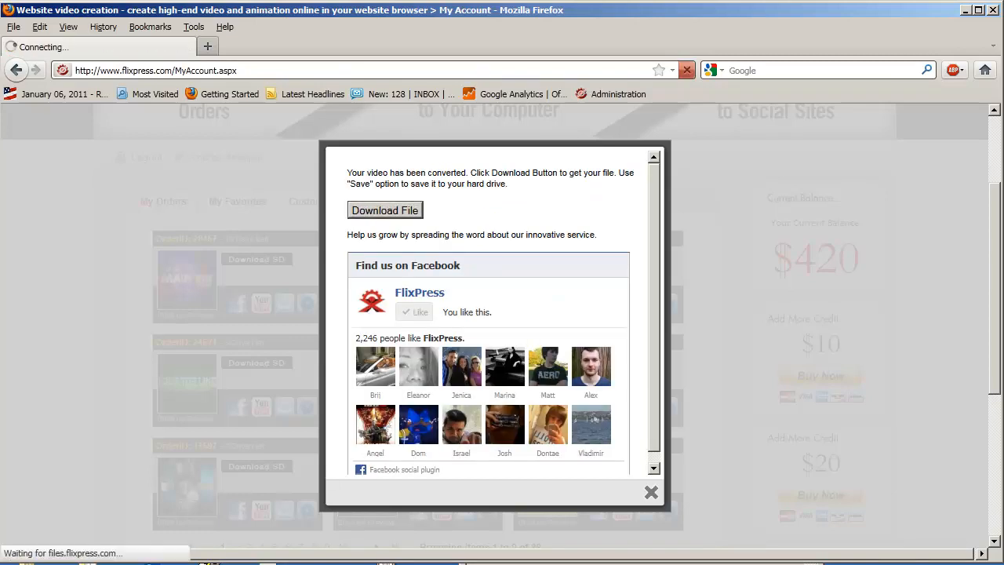
Step: Download the converted order 28453 file and play it error-free in QuickTime Player
left_click(384, 210)
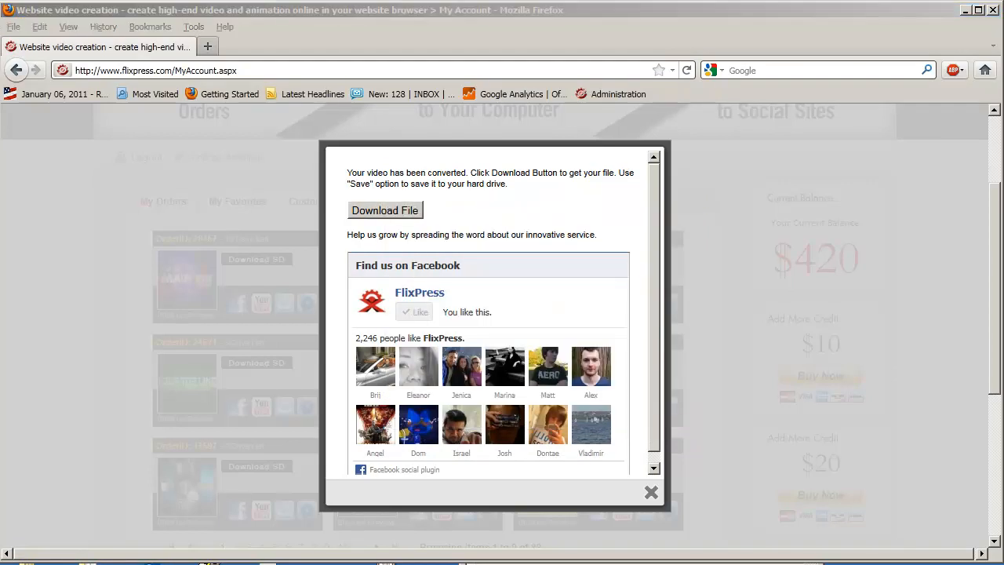
left_click(385, 210)
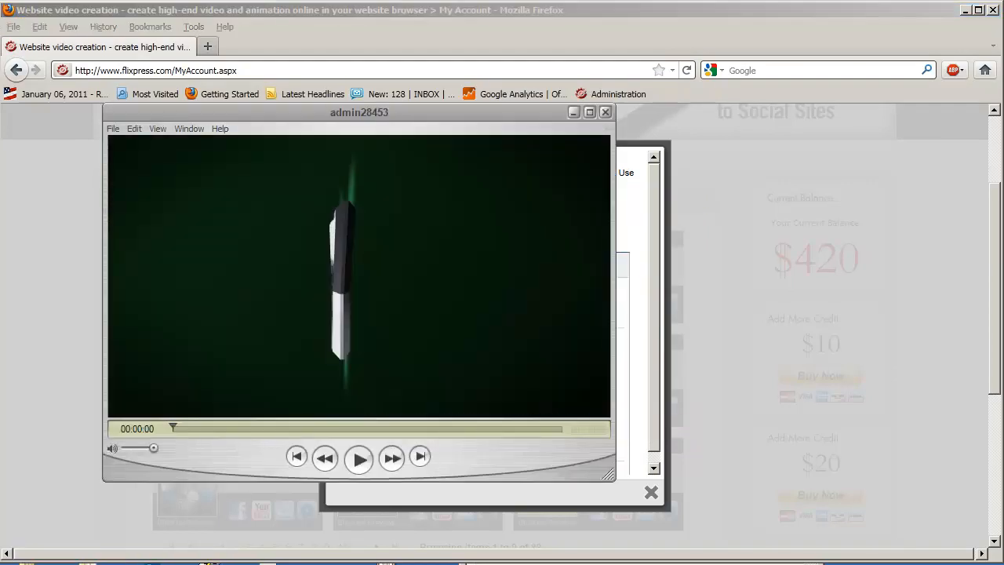
left_click(359, 458)
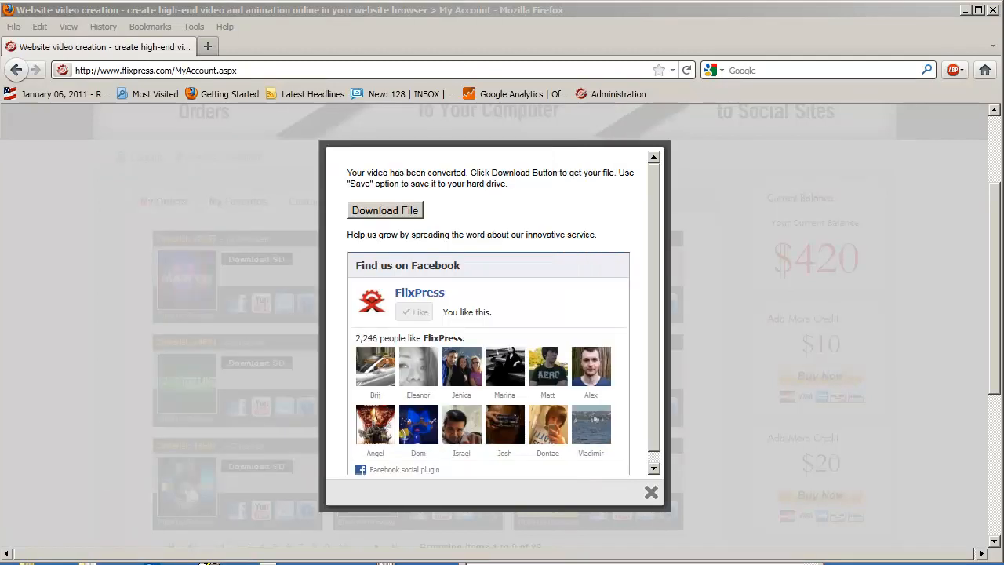
scroll("up", 3)
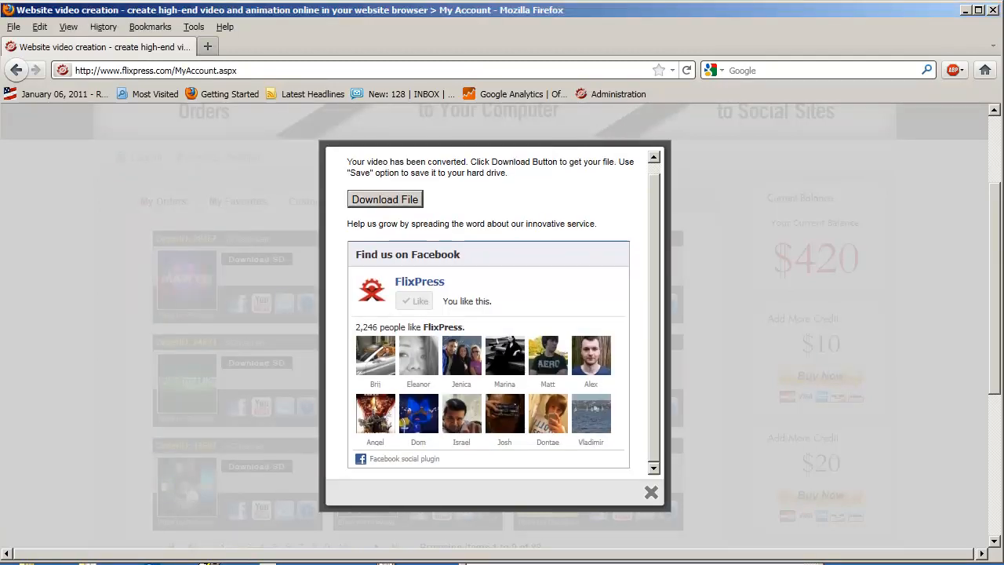